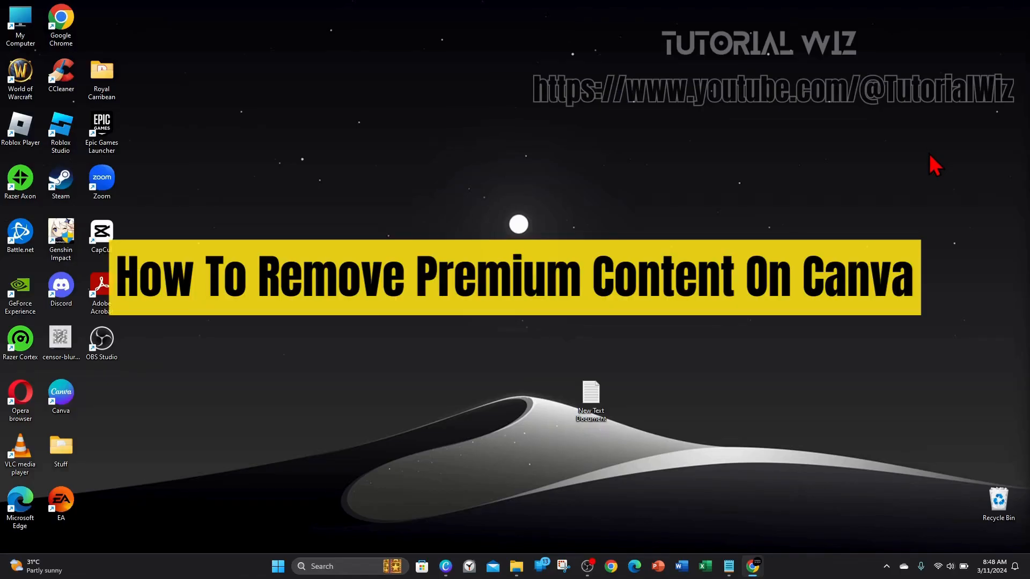
mouse_move(945, 199)
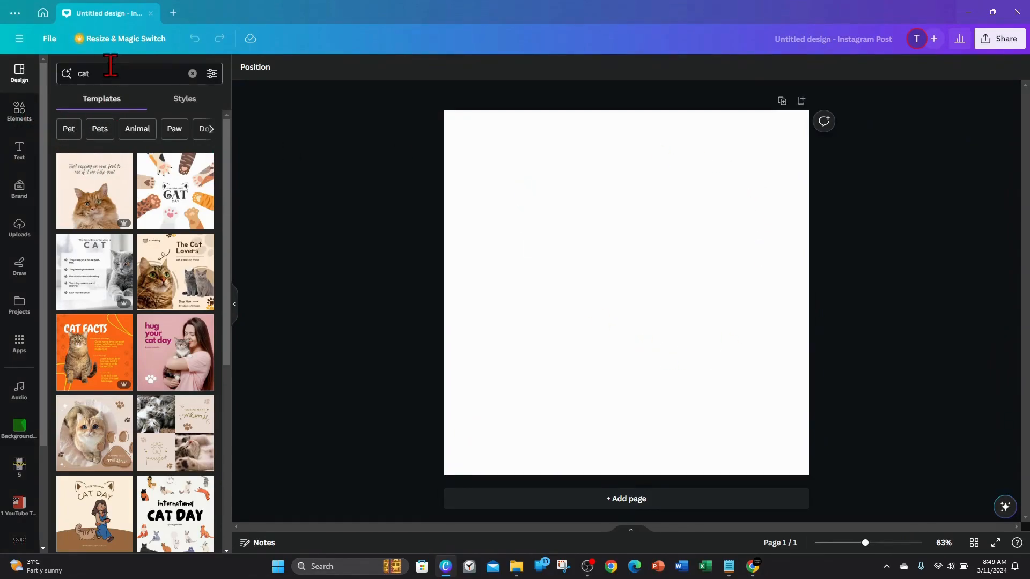
- Search the Elements panel for 'cats' to list cat graphics, photos, videos and audio
left_click(125, 72)
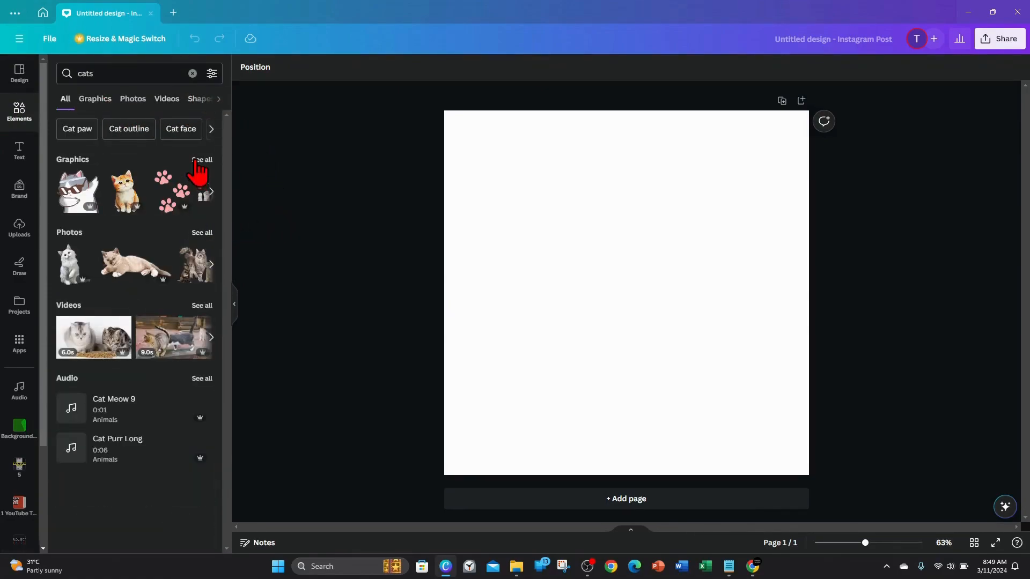
- Expand the Graphics category to show the full grid of cat illustrations
left_click(94, 99)
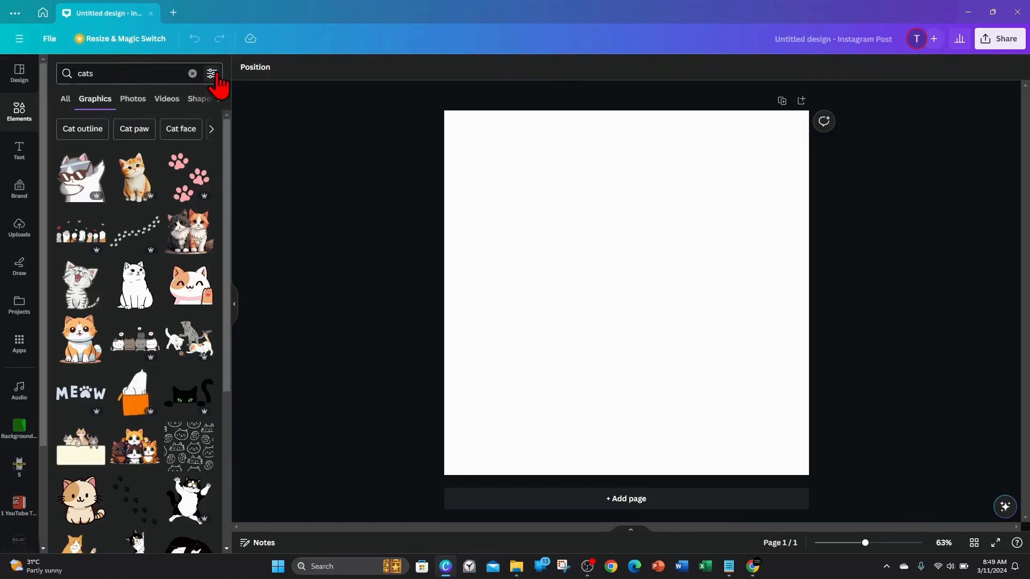
- Filter the cat graphics to the Free price, clearing and re-ticking Free once
left_click(211, 73)
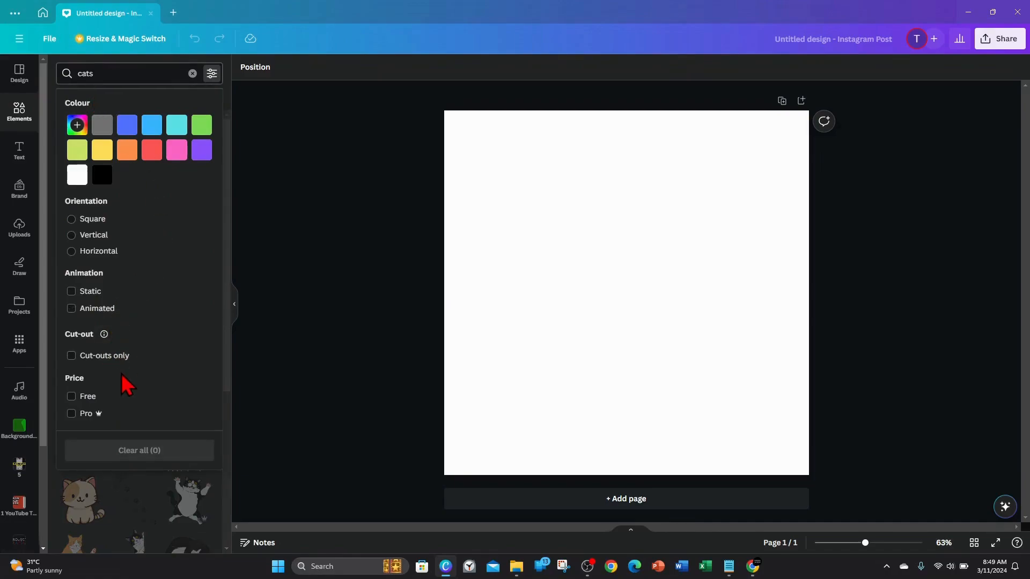
mouse_move(108, 403)
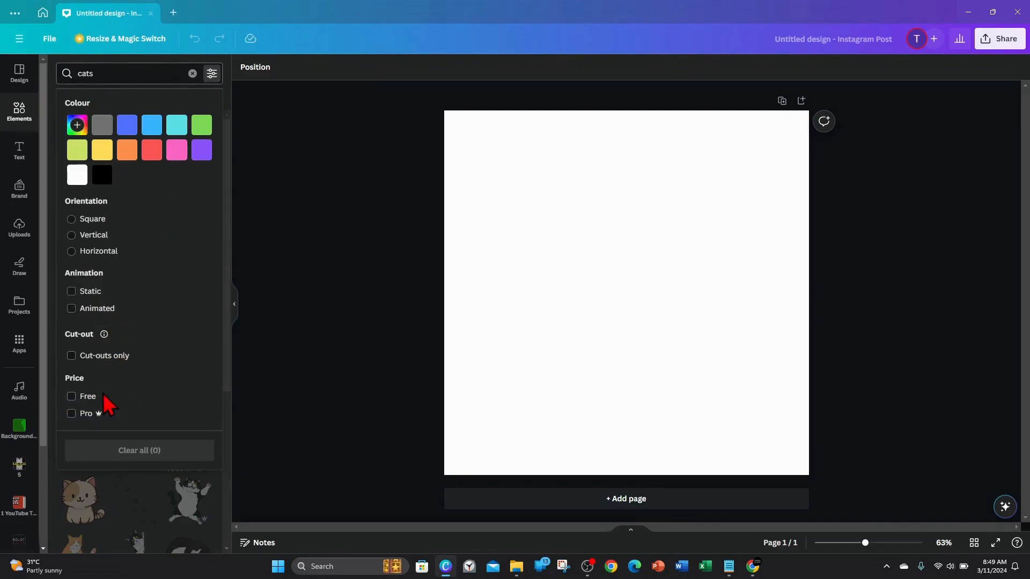
left_click(71, 395)
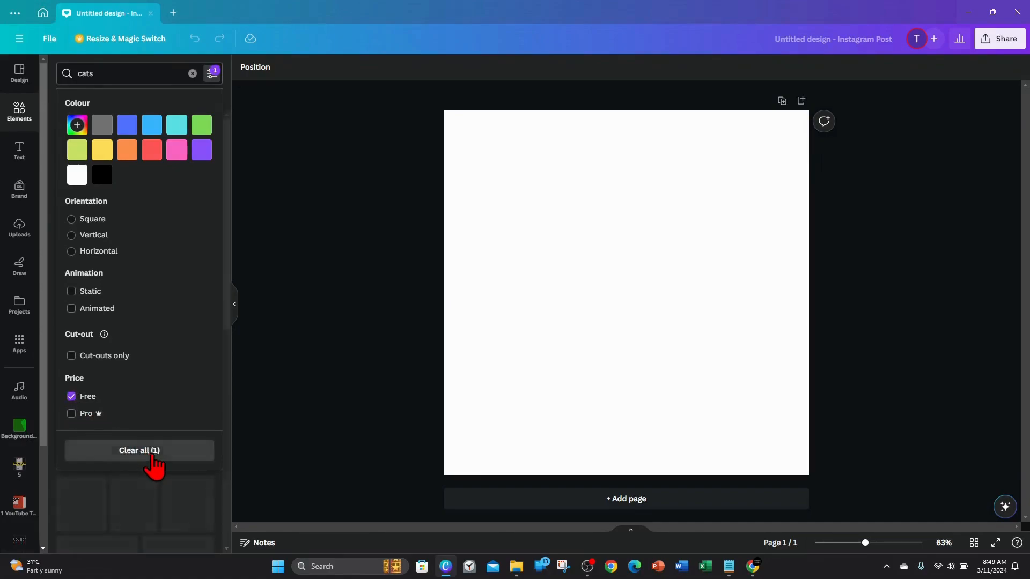
left_click(138, 450)
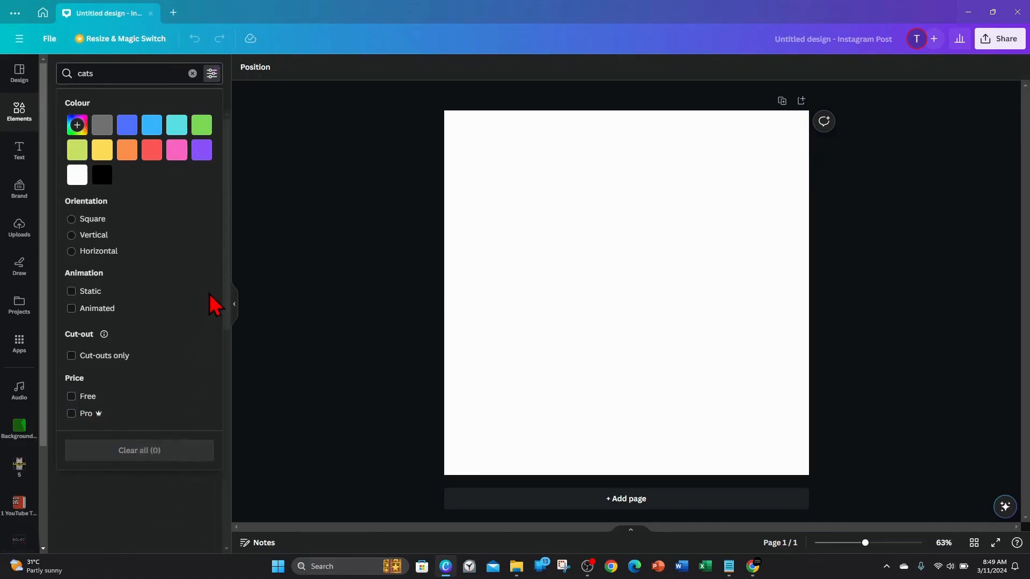
left_click(71, 397)
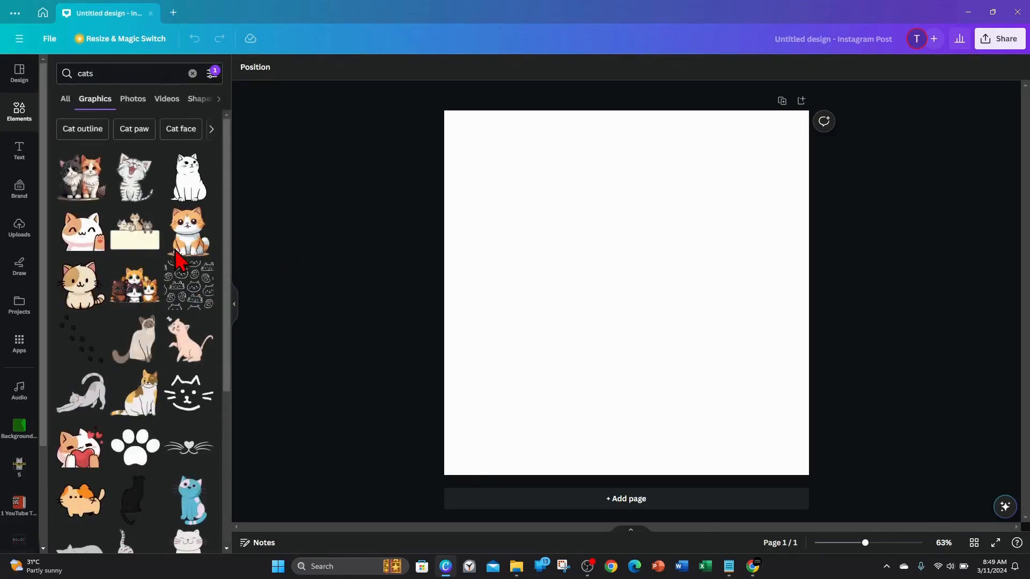
- Scroll down the free-only cat graphics to reveal more illustrations without Pro crowns
scroll("down", 3)
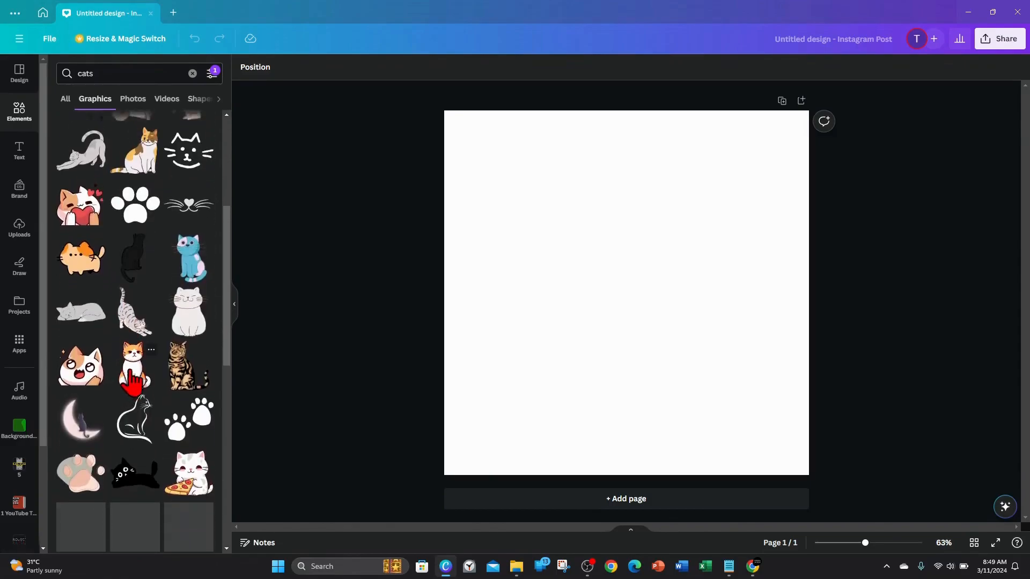